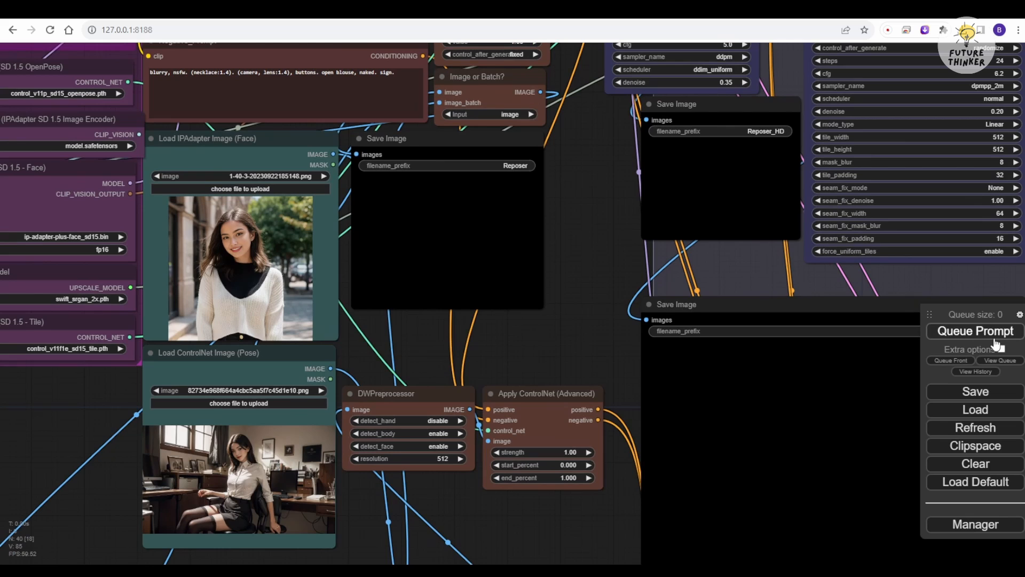
# Step: Queue the pose workflow and pan over to the Ultimate SD Upscale node
pyautogui.click(973, 330)
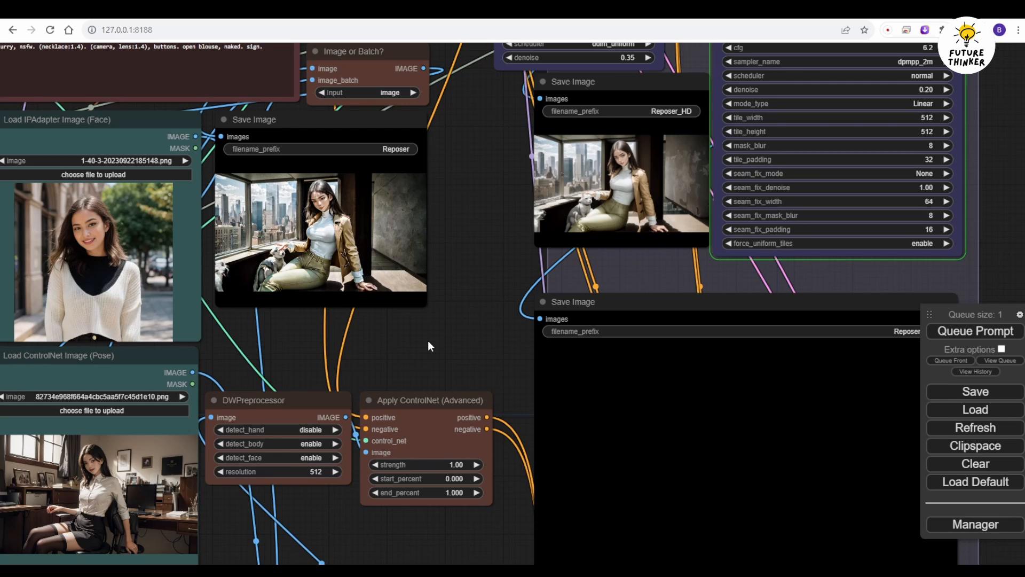
pyautogui.moveTo(425, 347); pyautogui.dragTo(370, 405)
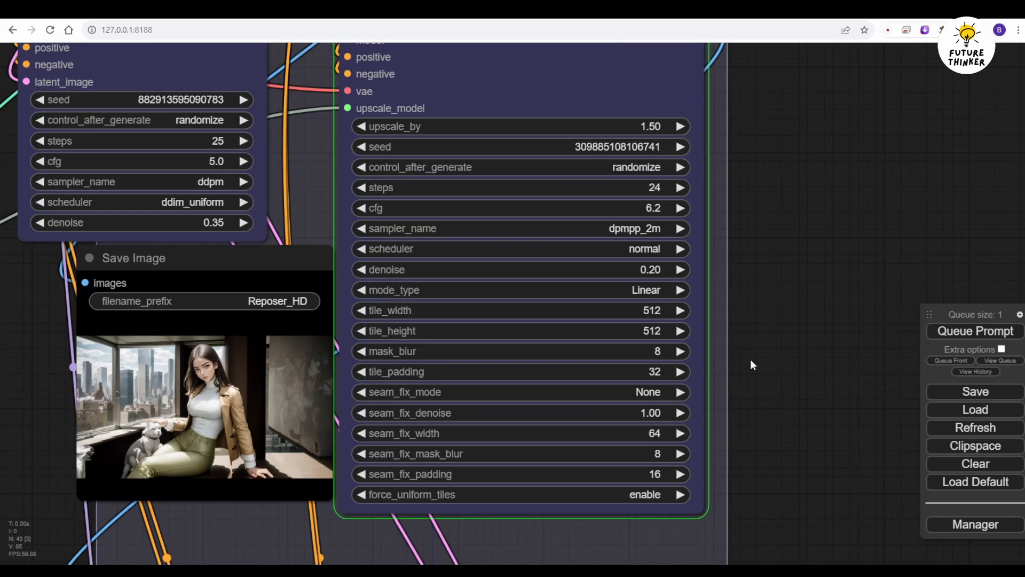
pyautogui.scroll(-3)
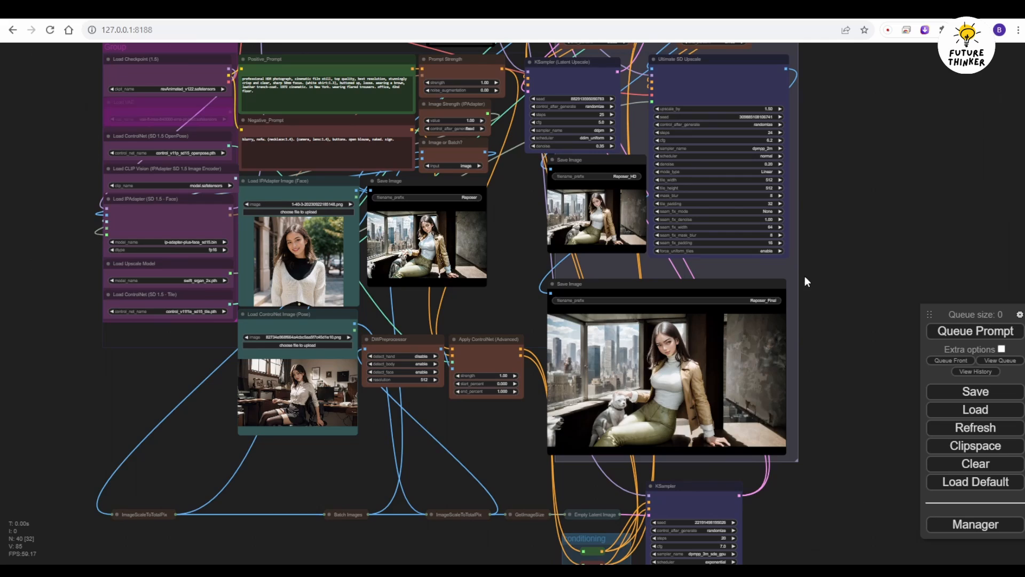
pyautogui.moveTo(769, 560)
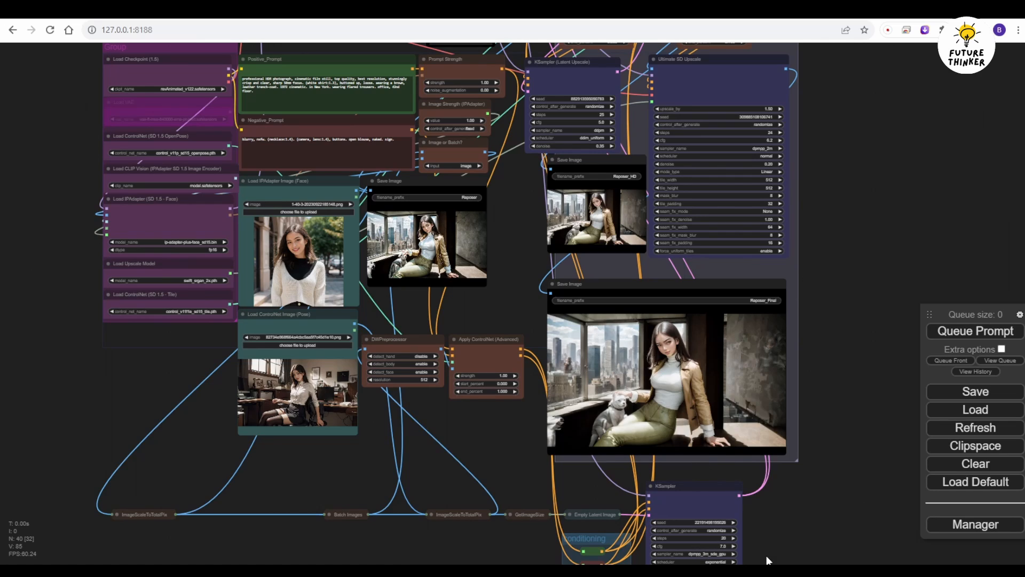
pyautogui.moveTo(767, 560)
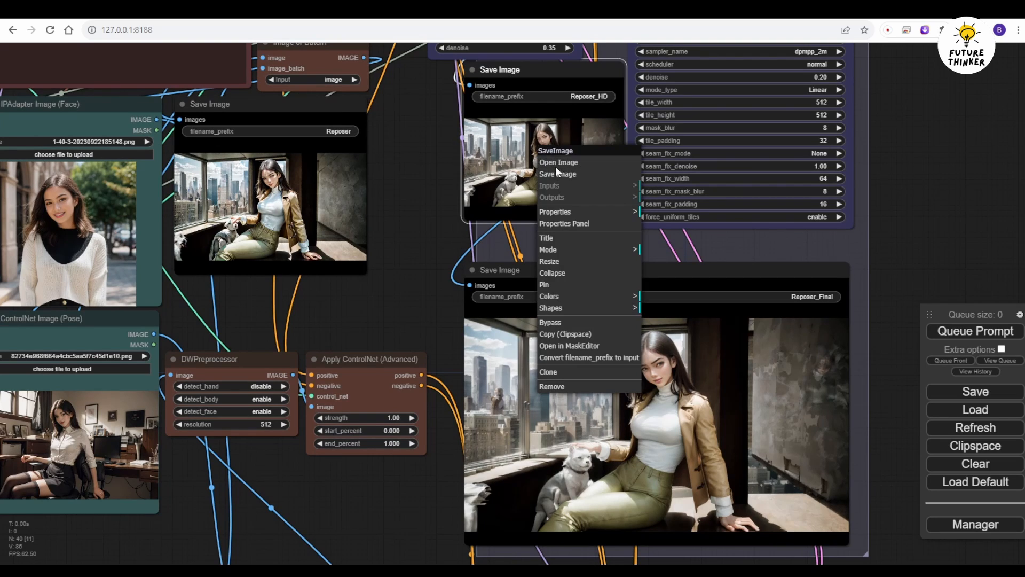
# Step: Open the Reposer_HD, Reposer and Reposer_Final output images individually
pyautogui.click(559, 162)
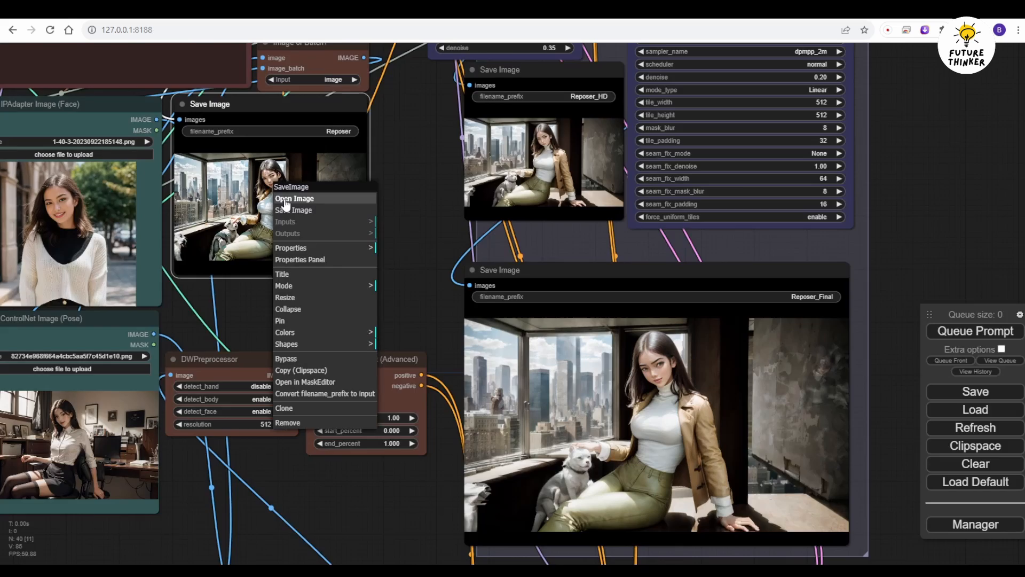
pyautogui.click(295, 198)
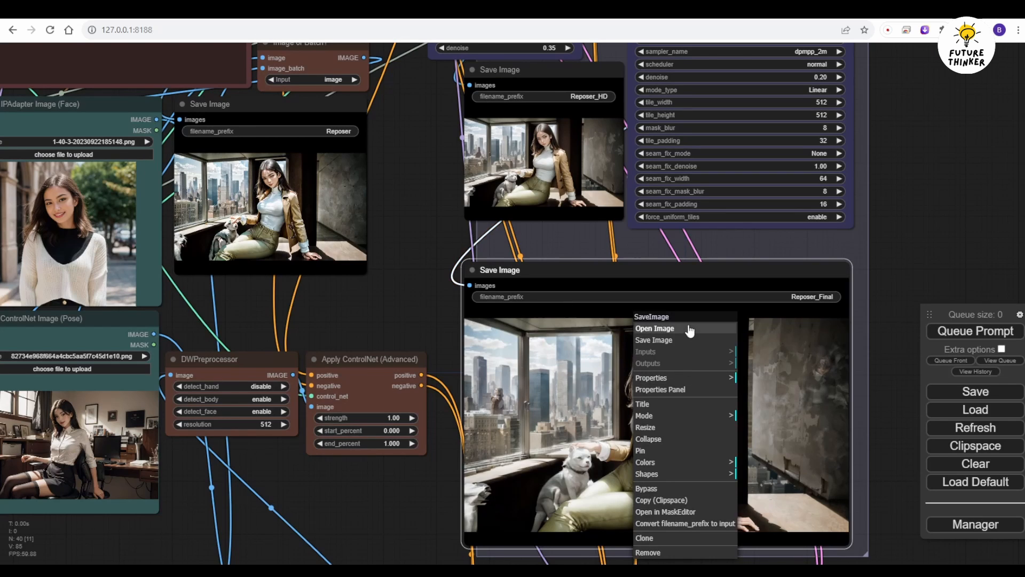
pyautogui.click(656, 328)
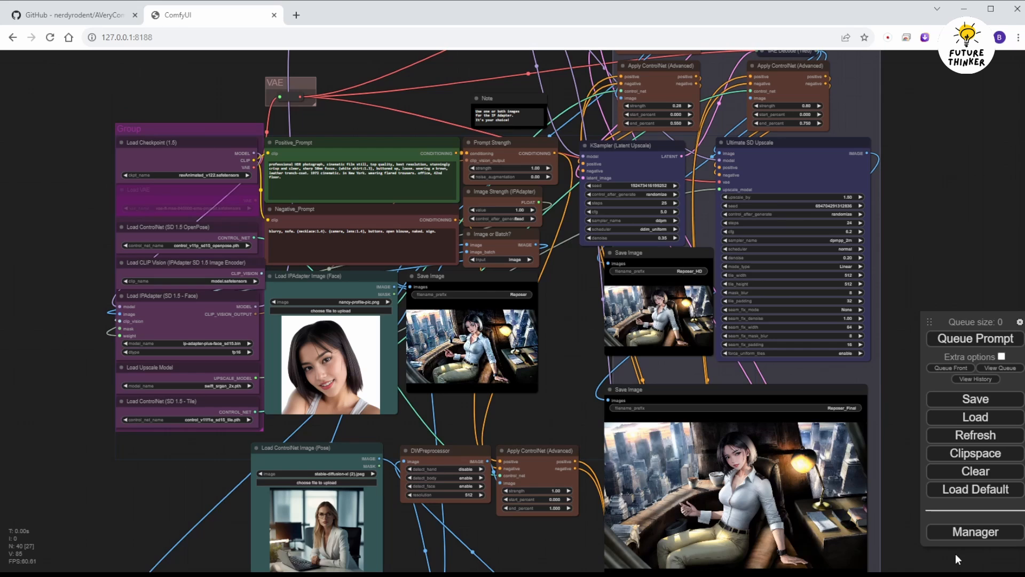
# Step: Open the Manager's custom node list filtered to installed packs
pyautogui.click(975, 532)
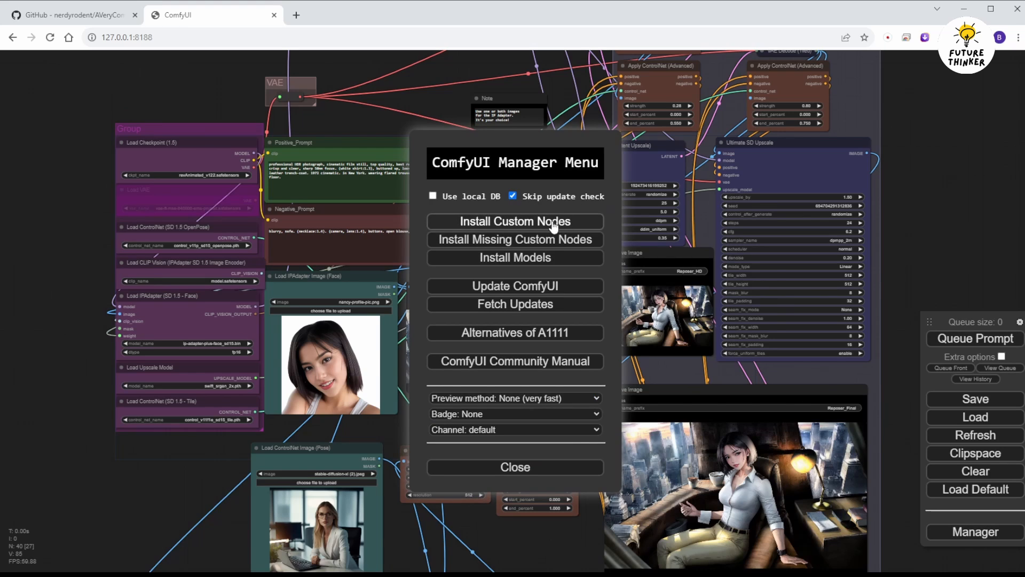
pyautogui.click(515, 222)
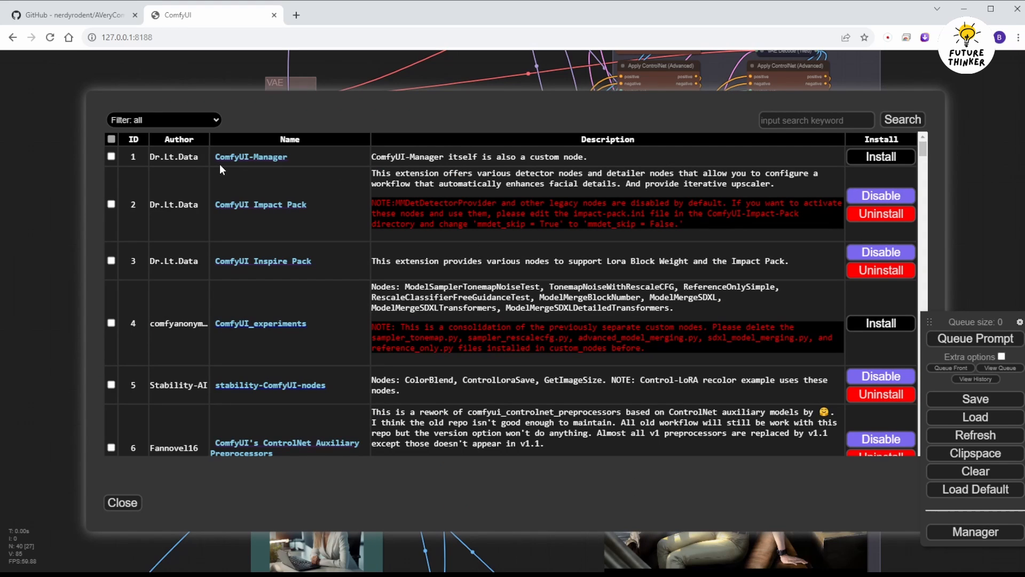
pyautogui.moveTo(172, 173)
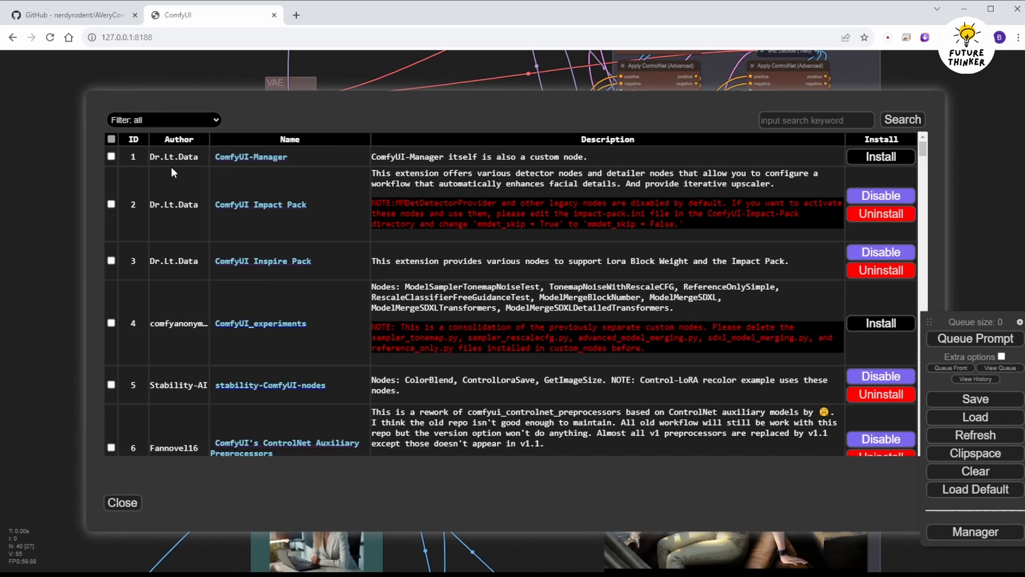
pyautogui.click(163, 120)
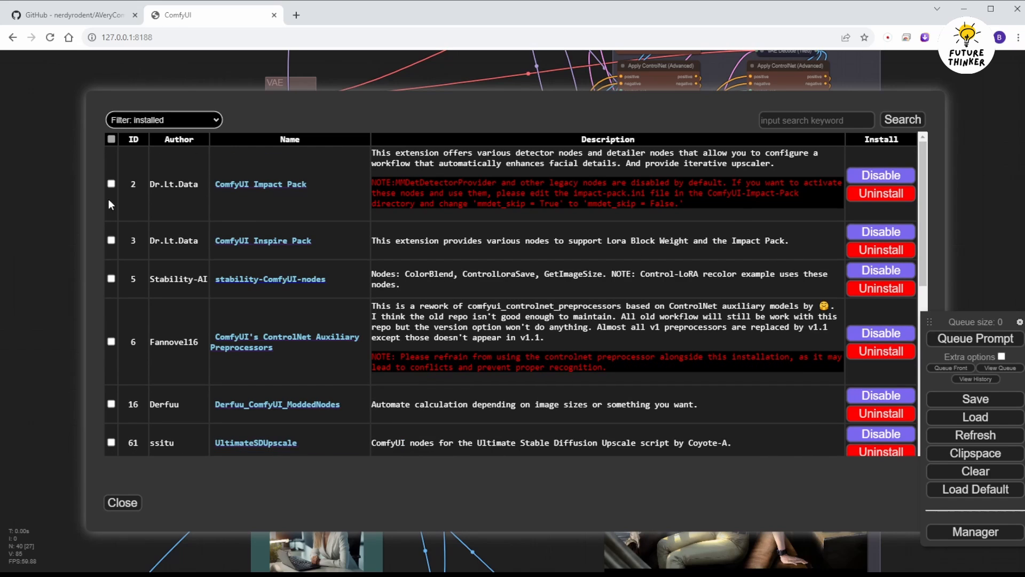
pyautogui.click(110, 184)
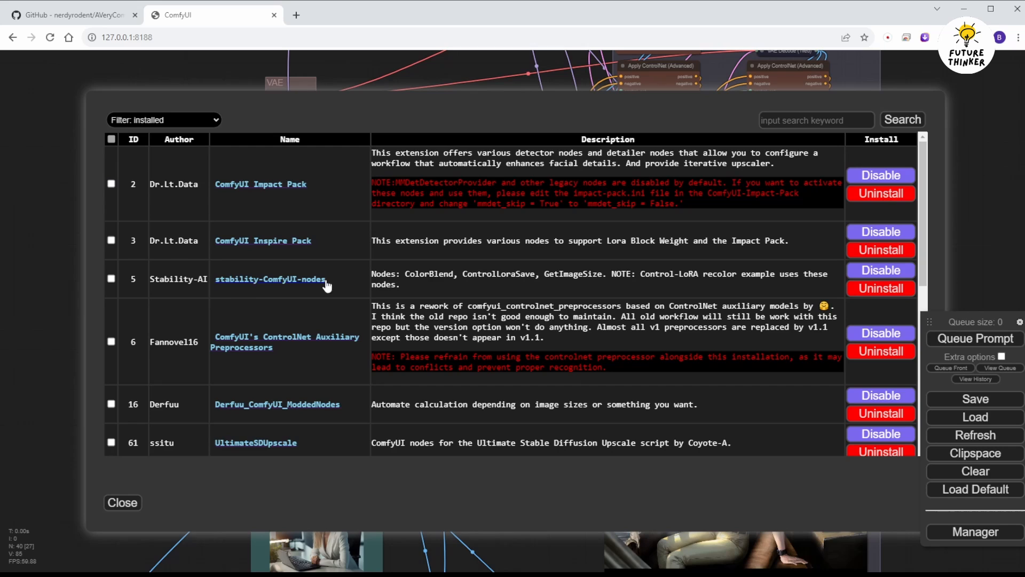
# Step: Tick stability-ComfyUI-nodes, UltimateSDUpscale, ControlNet Auxiliary Preprocessors and IPAdapter-ComfyUI
pyautogui.click(111, 277)
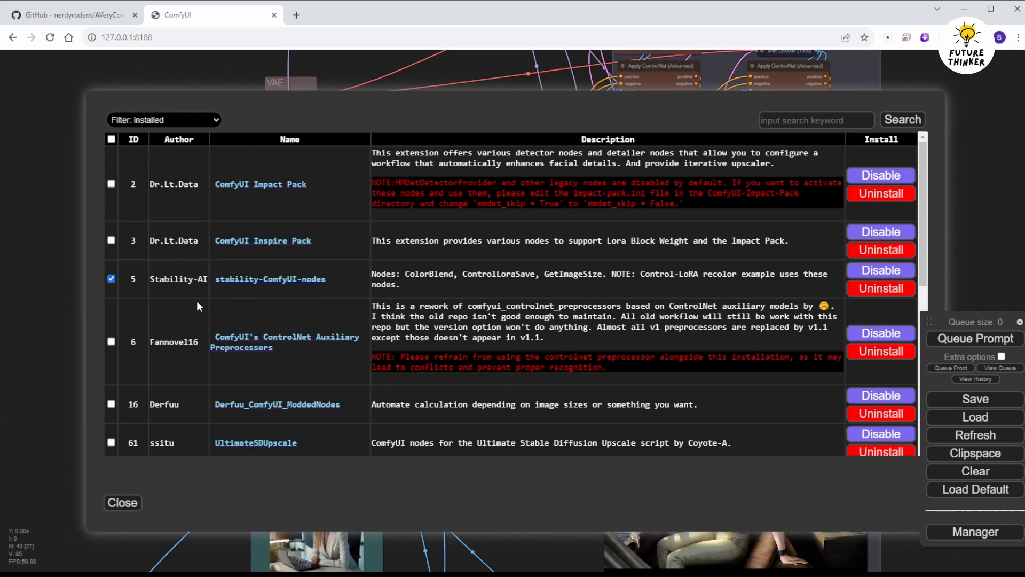
pyautogui.scroll(-3)
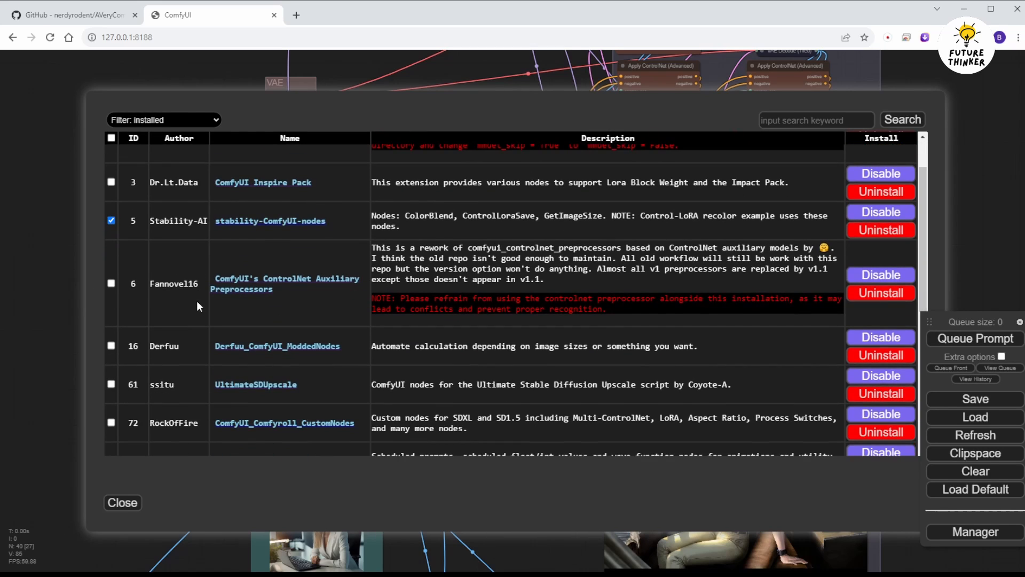
pyautogui.click(111, 384)
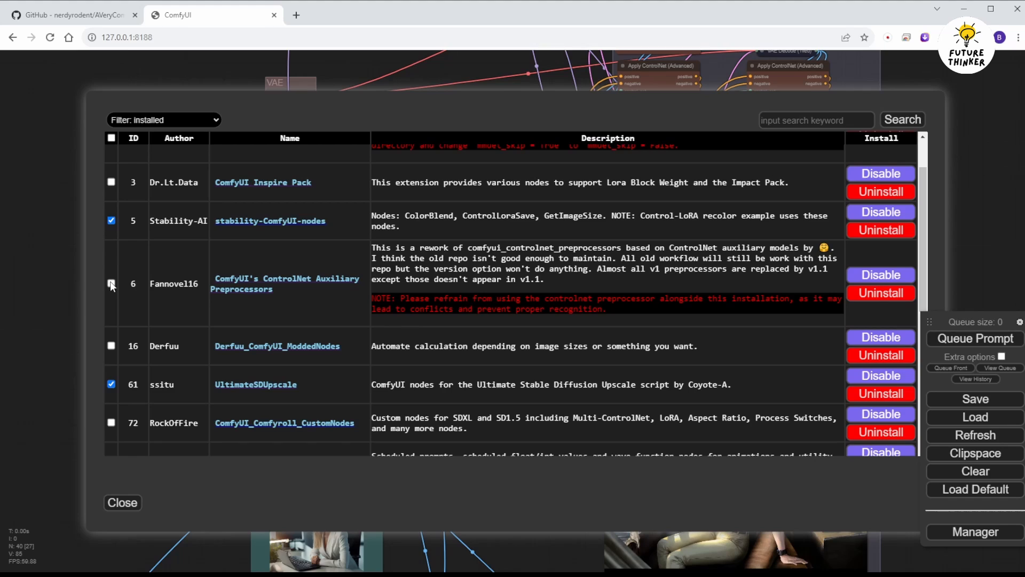
pyautogui.click(111, 283)
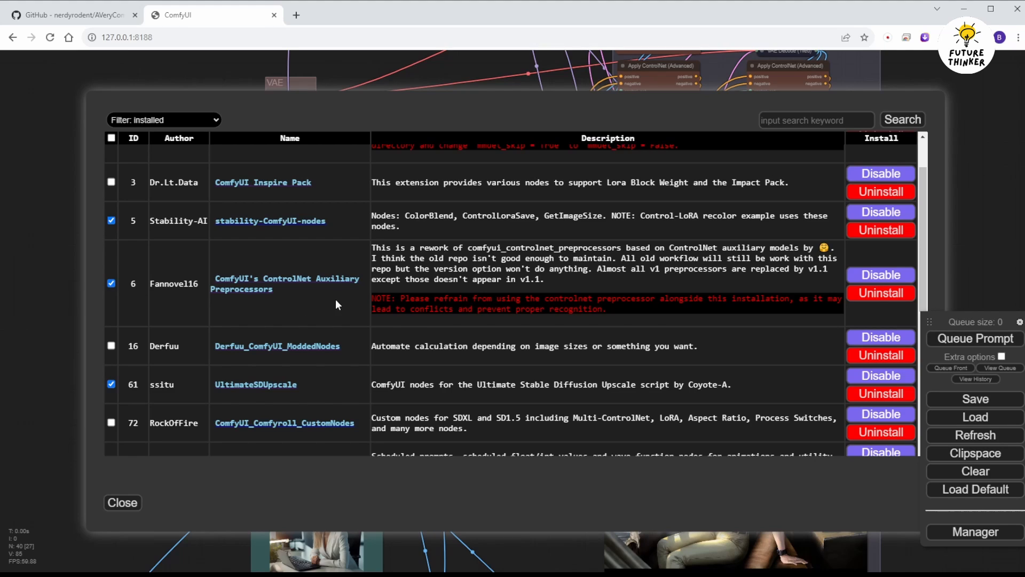
pyautogui.doubleClick(533, 247)
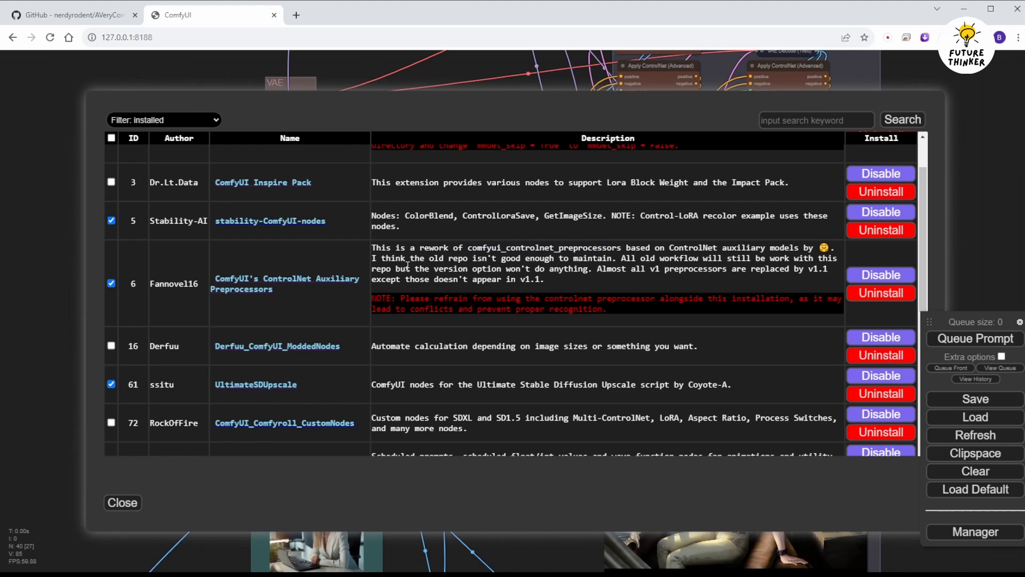
pyautogui.scroll(-3)
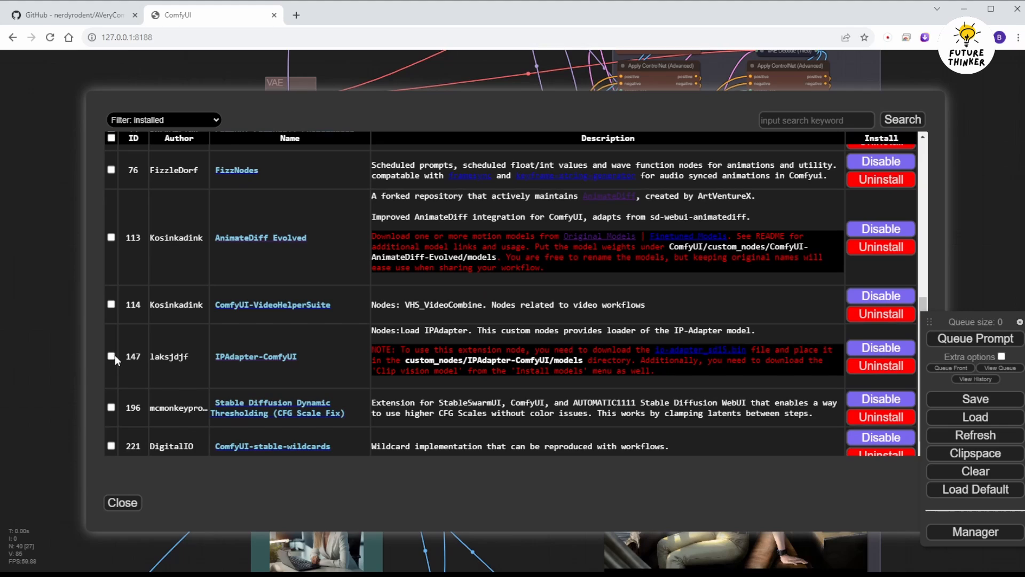
pyautogui.click(111, 356)
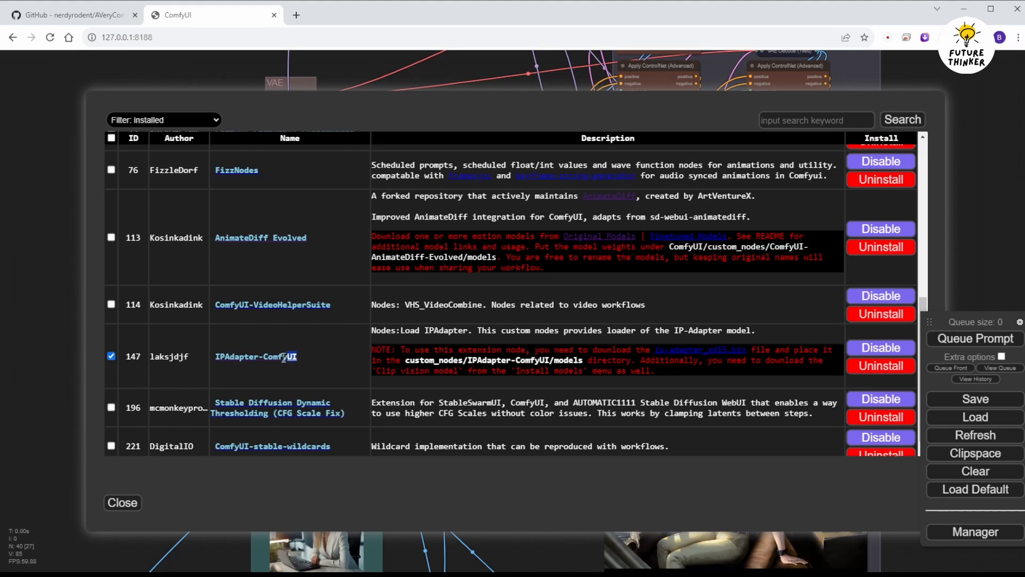
pyautogui.doubleClick(255, 356)
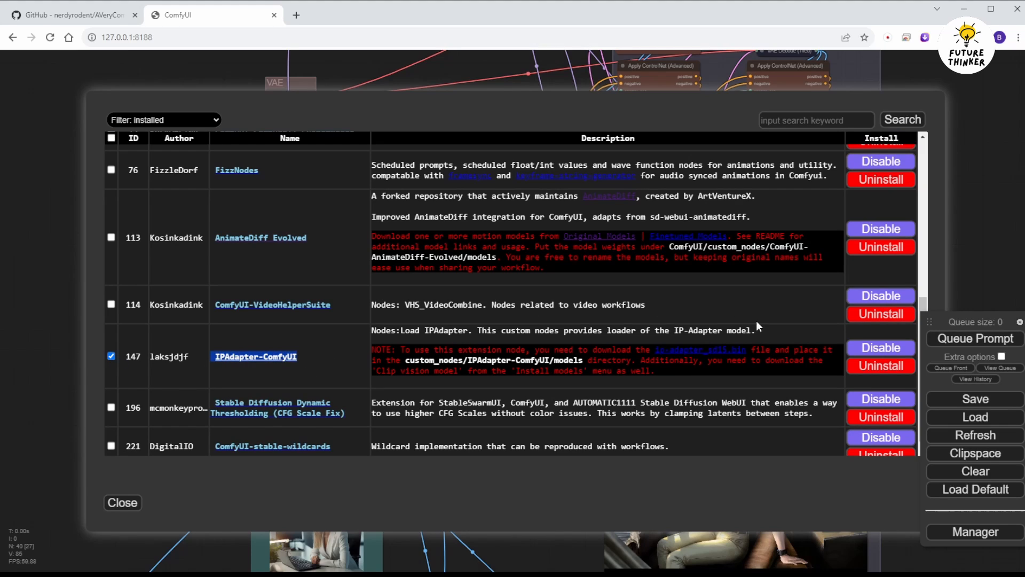
pyautogui.moveTo(758, 332)
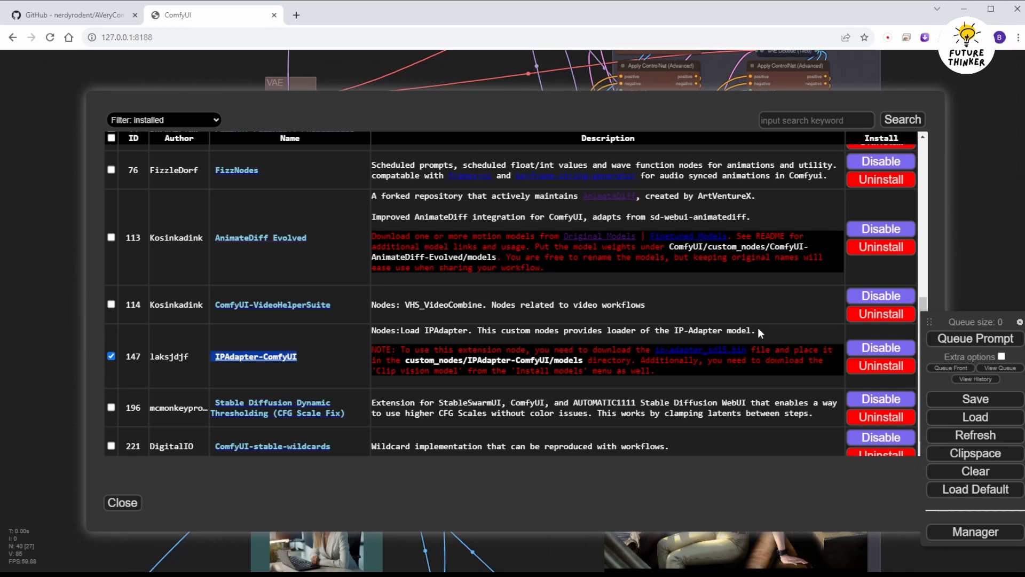
pyautogui.moveTo(706, 356)
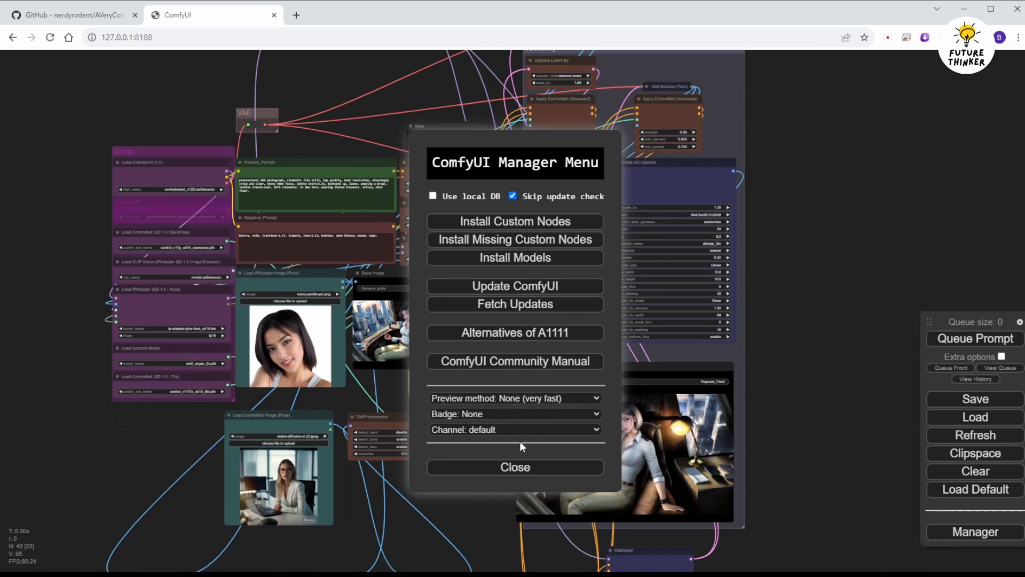
# Step: Close the Manager, queue the desk-pose generation, and pan to the Save Image previews
pyautogui.click(515, 467)
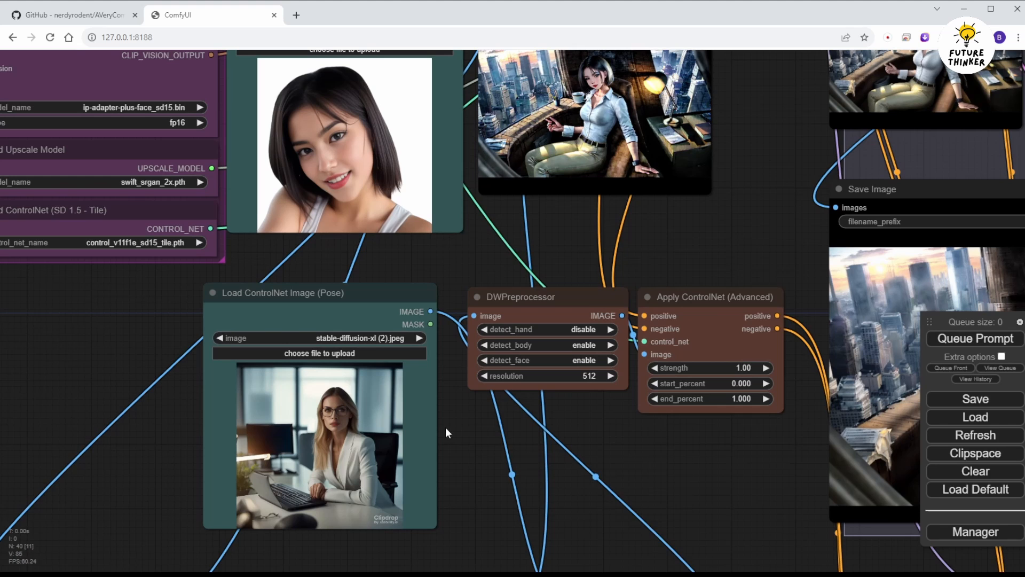
pyautogui.click(973, 338)
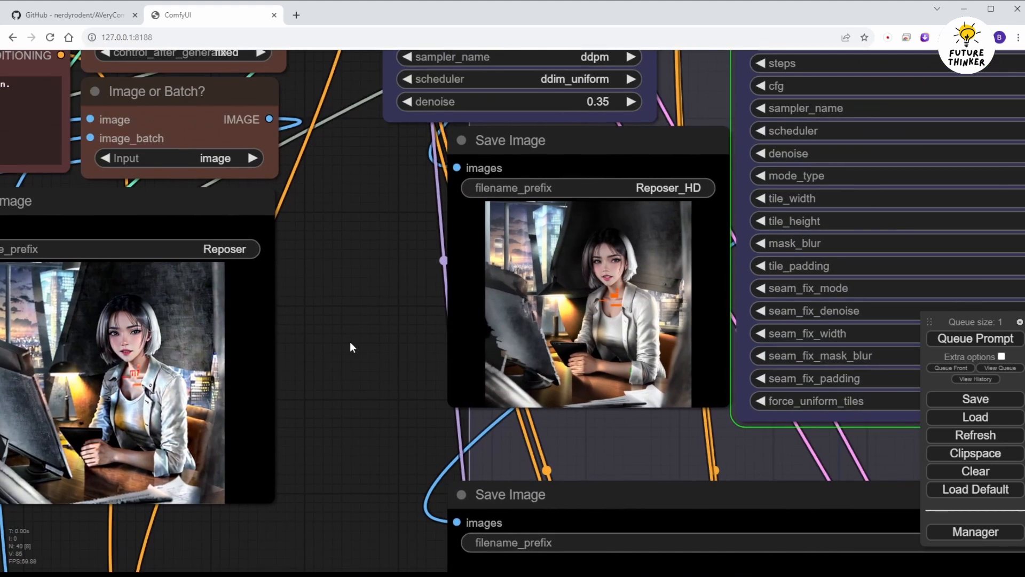
pyautogui.moveTo(350, 347); pyautogui.dragTo(644, 210)
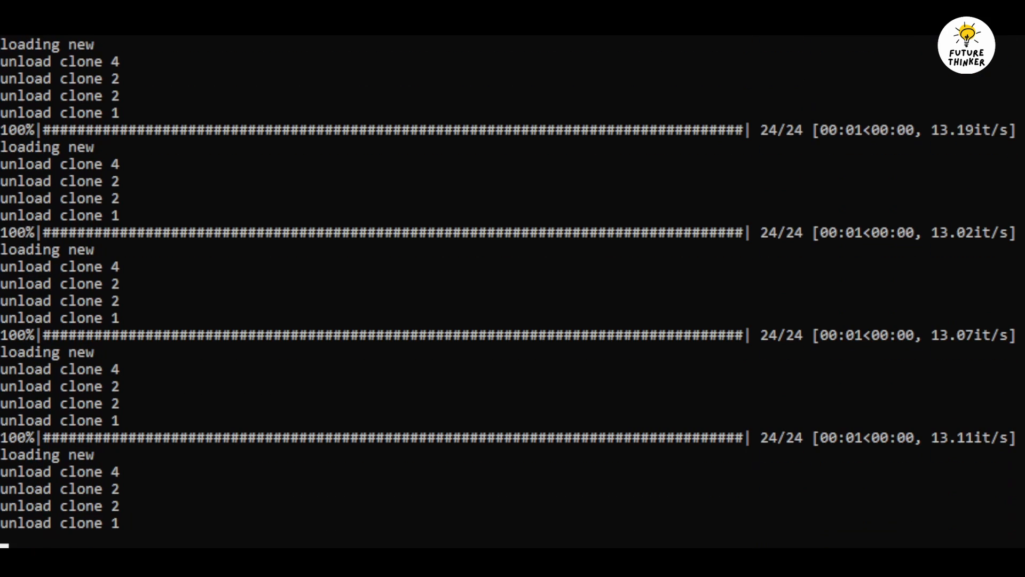
pyautogui.scroll(-3)
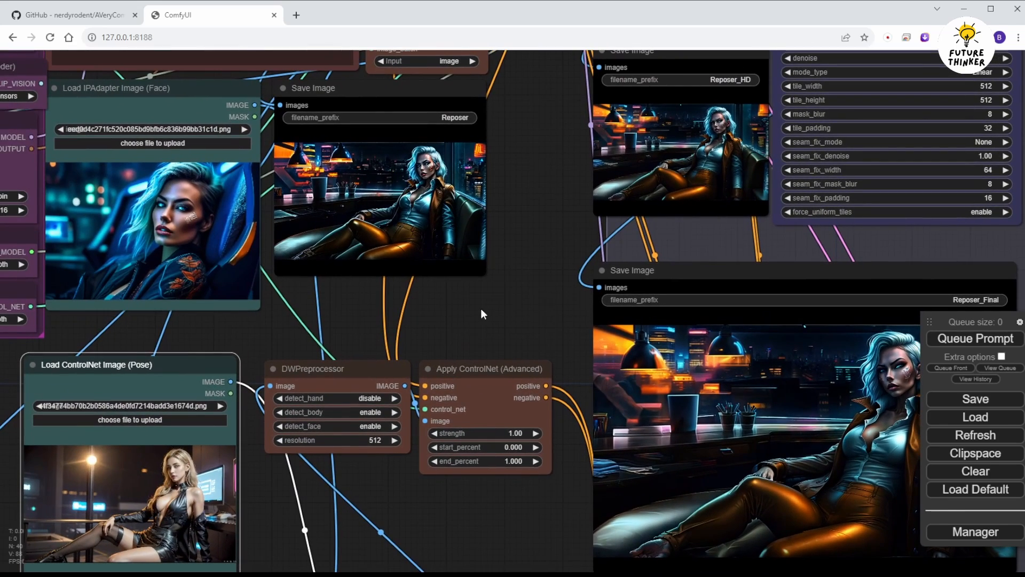
# Step: Pan across the workflow to view the blue-haired character results
pyautogui.moveTo(483, 314); pyautogui.dragTo(352, 231)
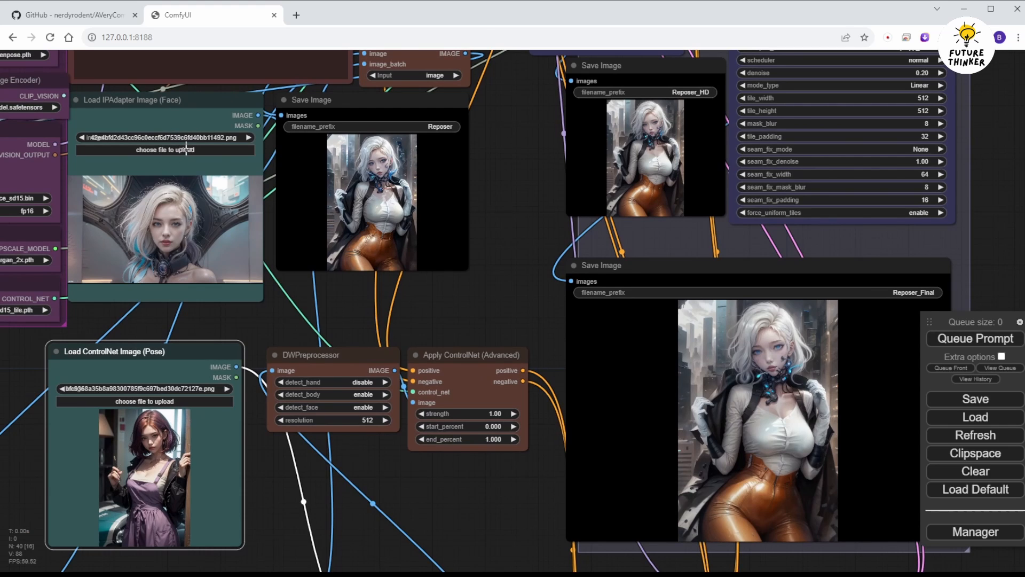
# Step: Switch to the AVeryComfyNerd GitHub repository tab
pyautogui.click(73, 14)
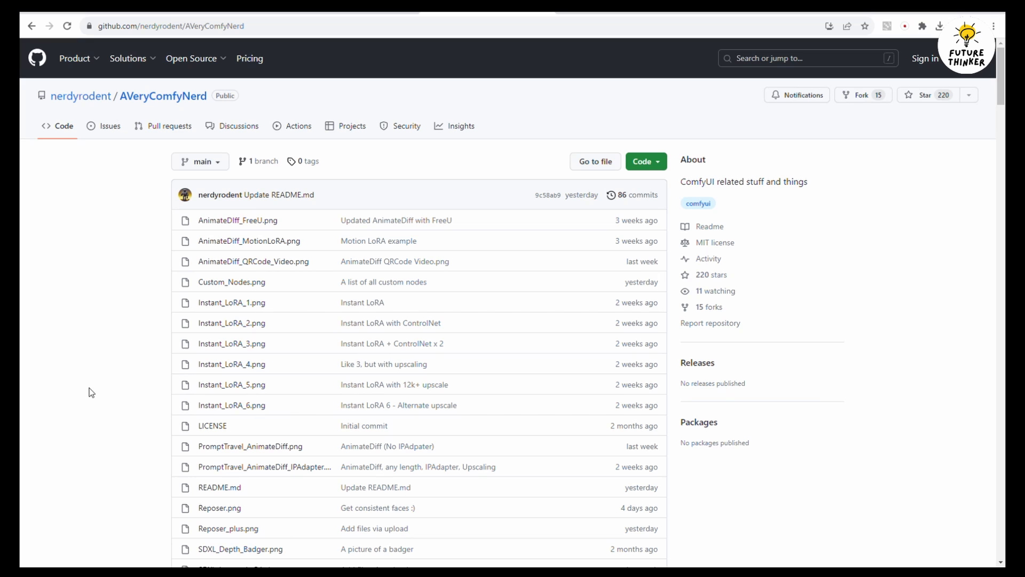
# Step: Scroll the README down to the Workflows available table
pyautogui.click(173, 26)
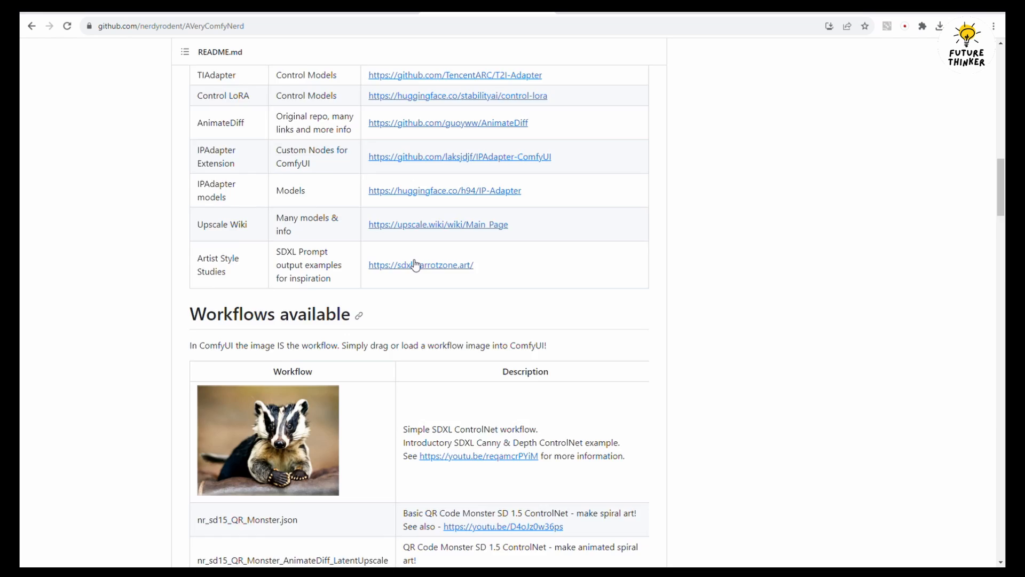
pyautogui.scroll(-3)
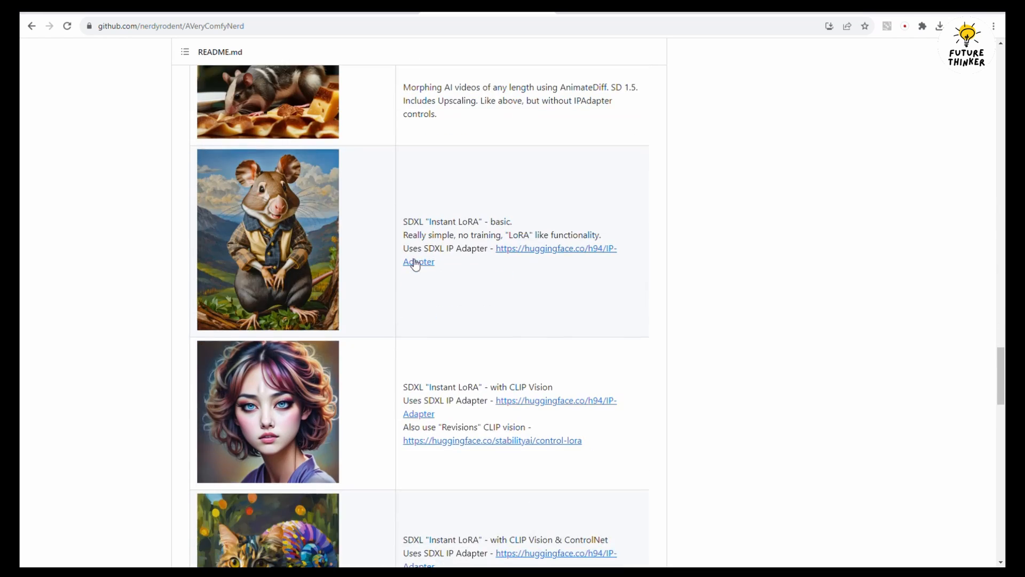